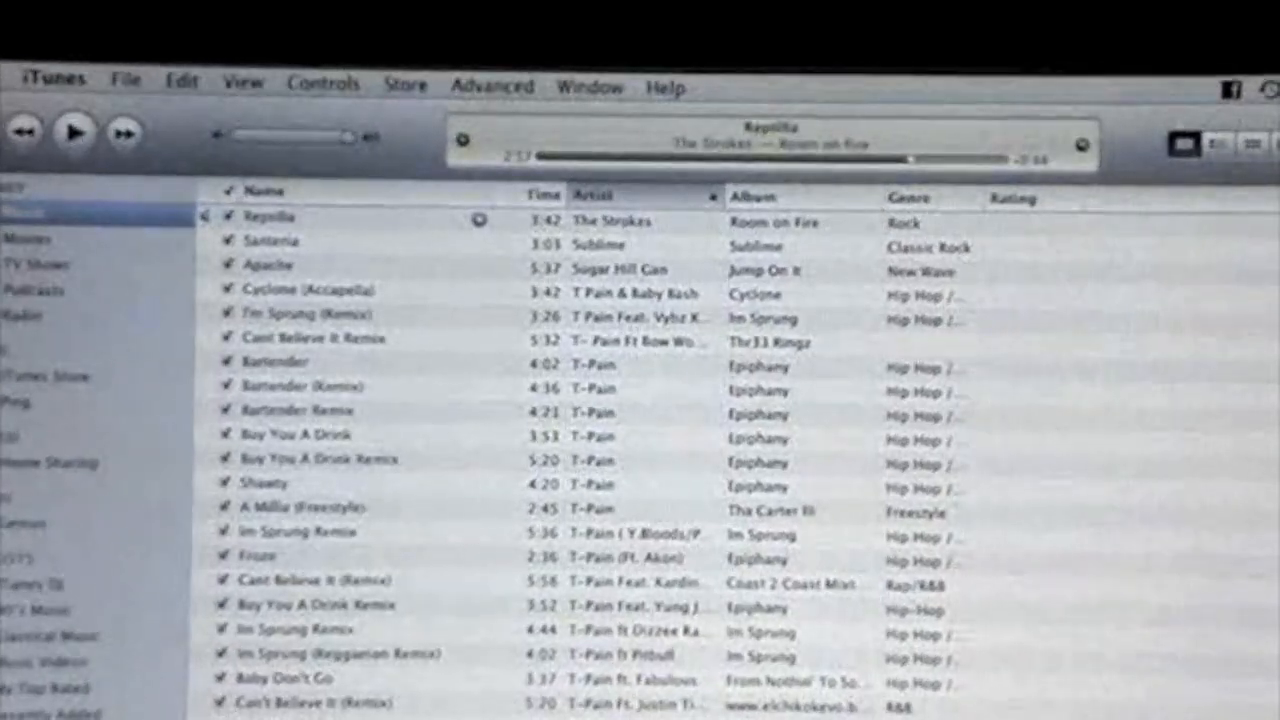
# - Launch Front Row and open TV Shows' Top TV Episodes chart
pyautogui.click(72, 131)
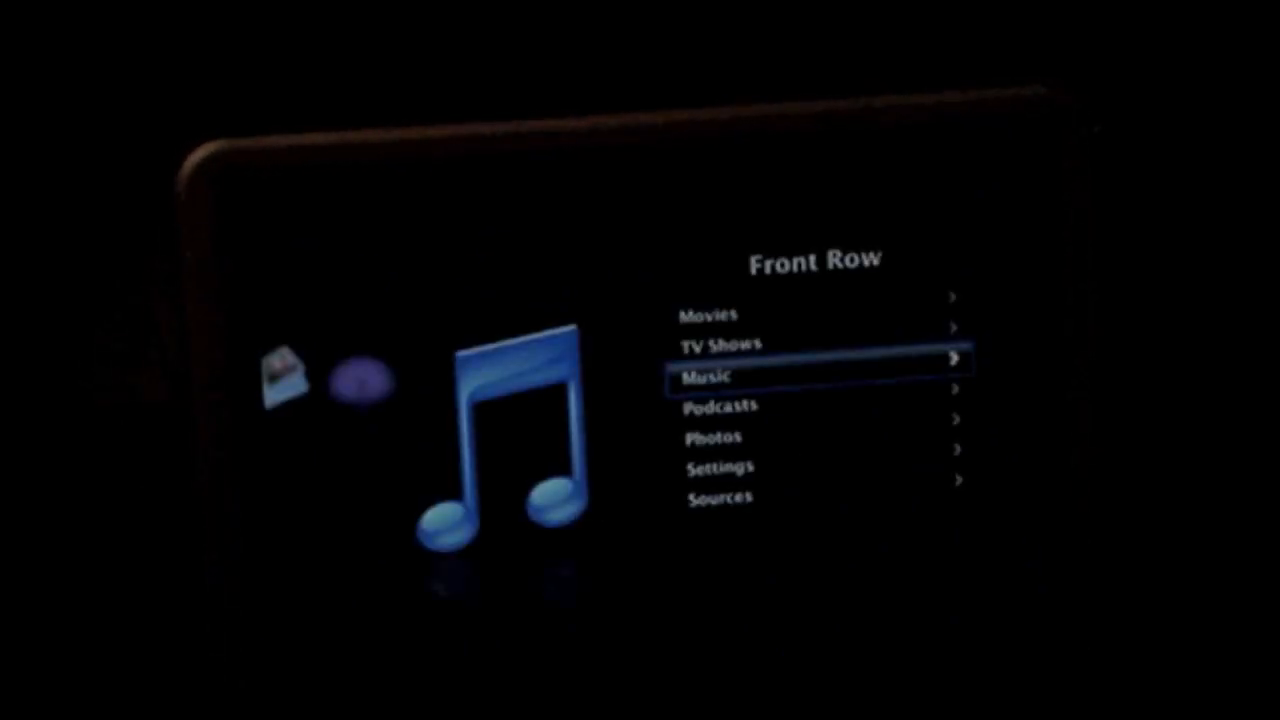
pyautogui.press('up')
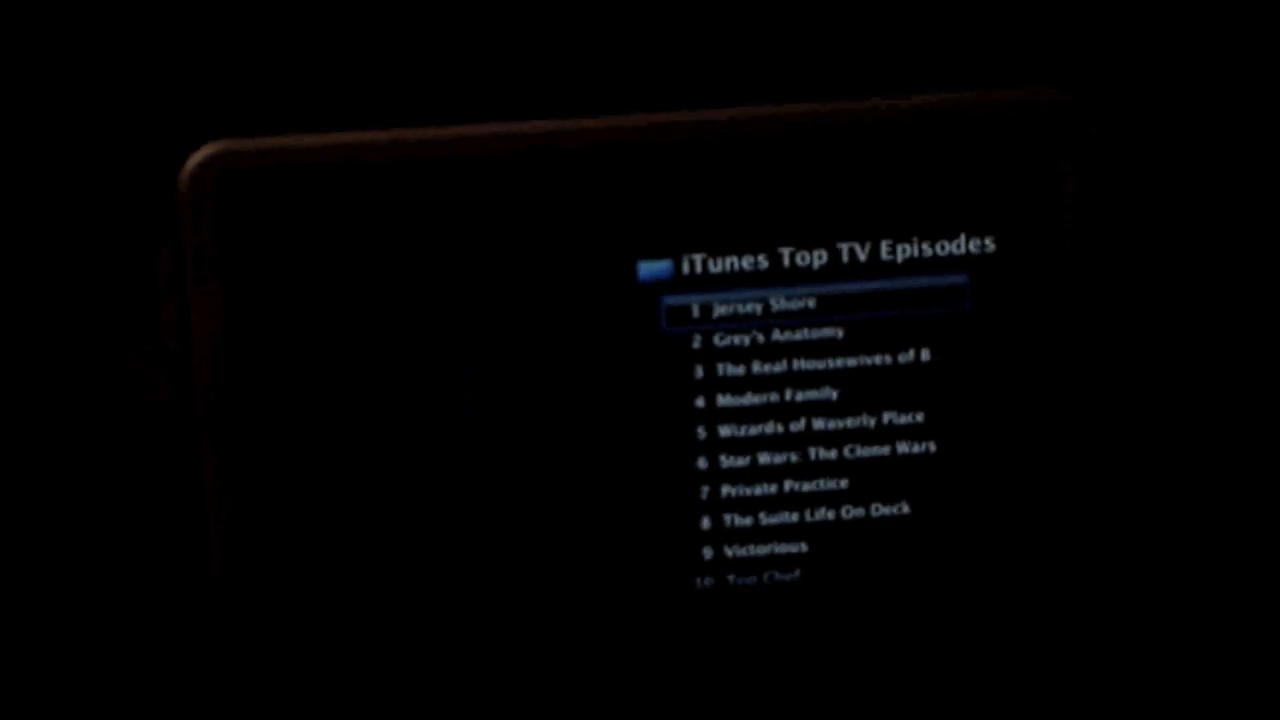
# - Select Jersey Shore, the top entry in Top TV Episodes
pyautogui.press('Down')
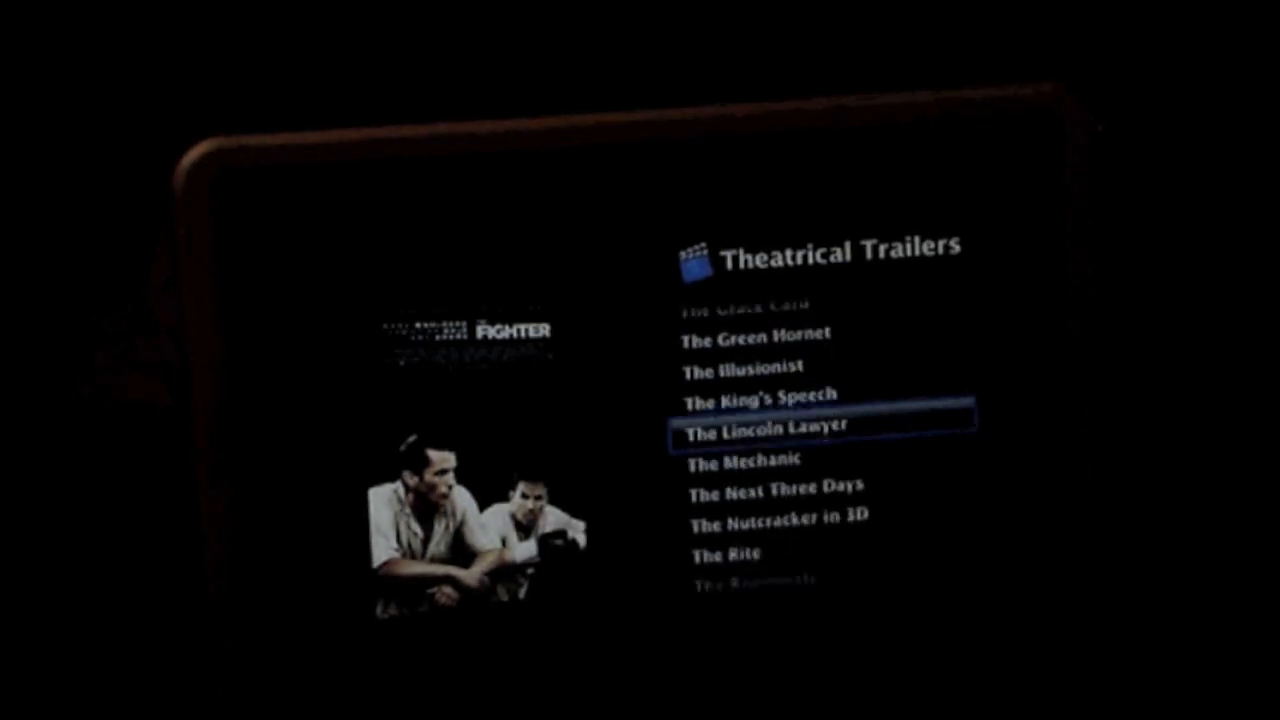
# - Scroll the Theatrical Trailers list and start playing a trailer
pyautogui.scroll(-3)
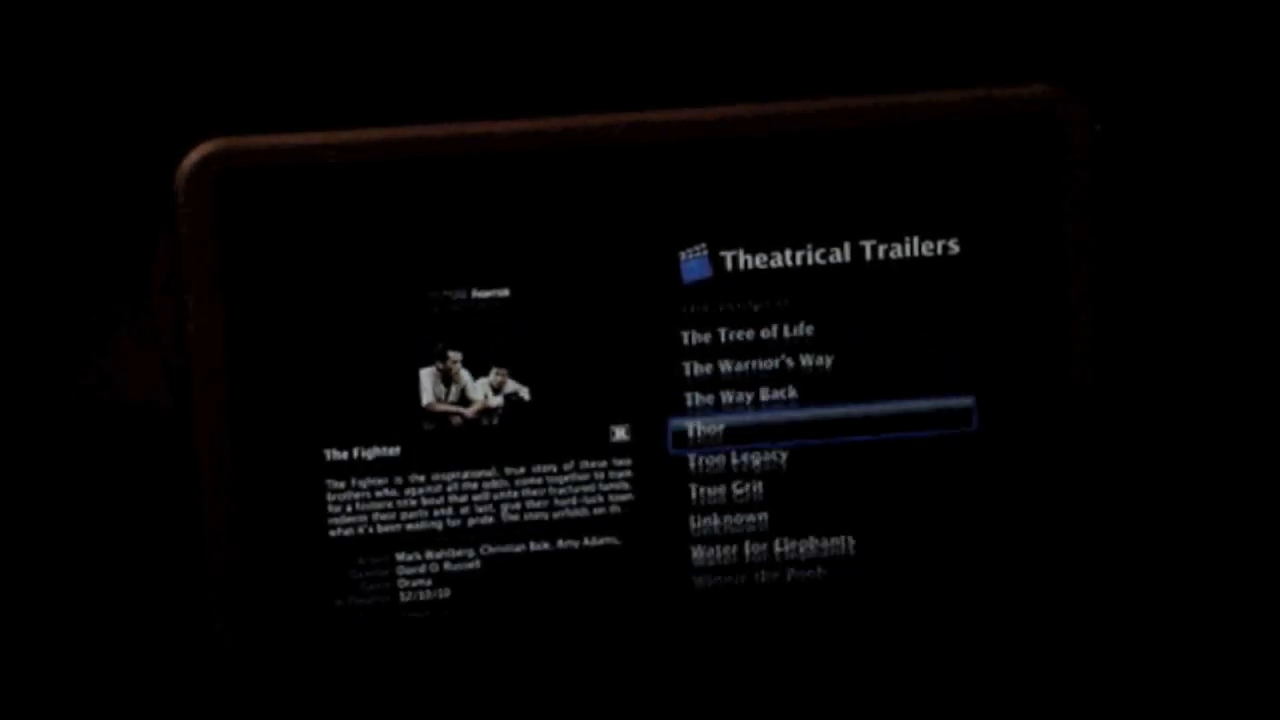
pyautogui.click(708, 428)
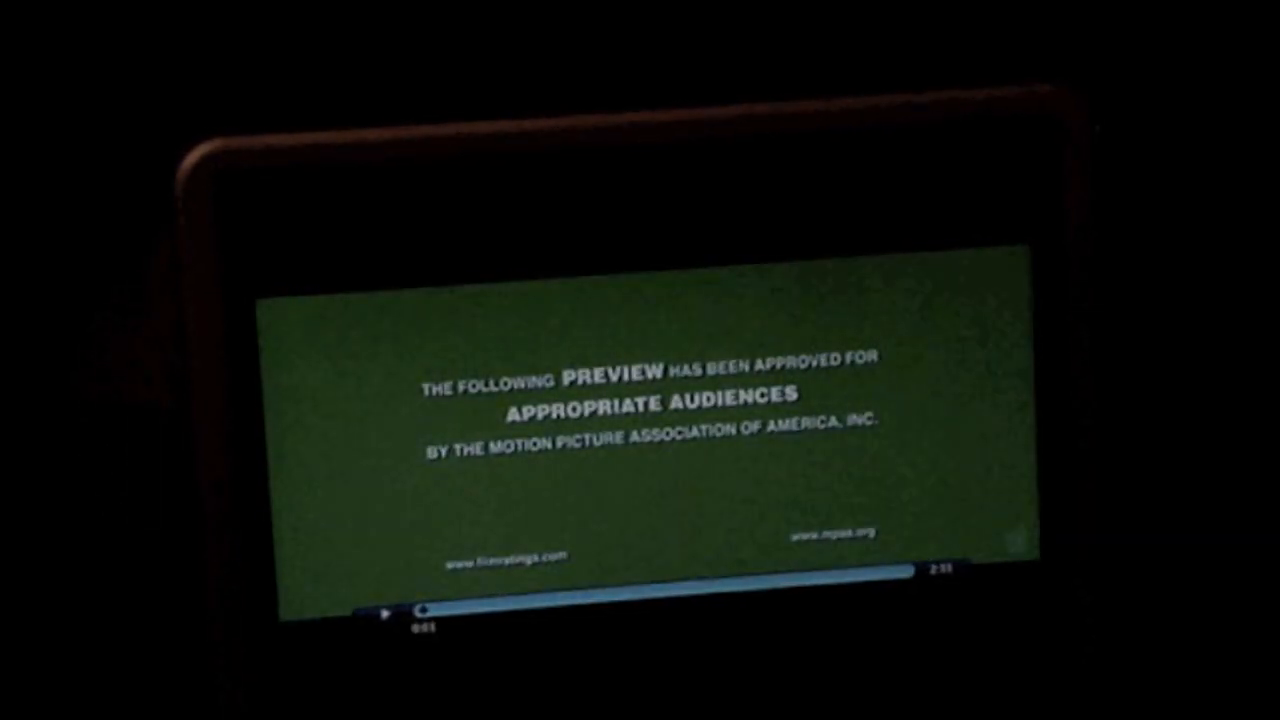